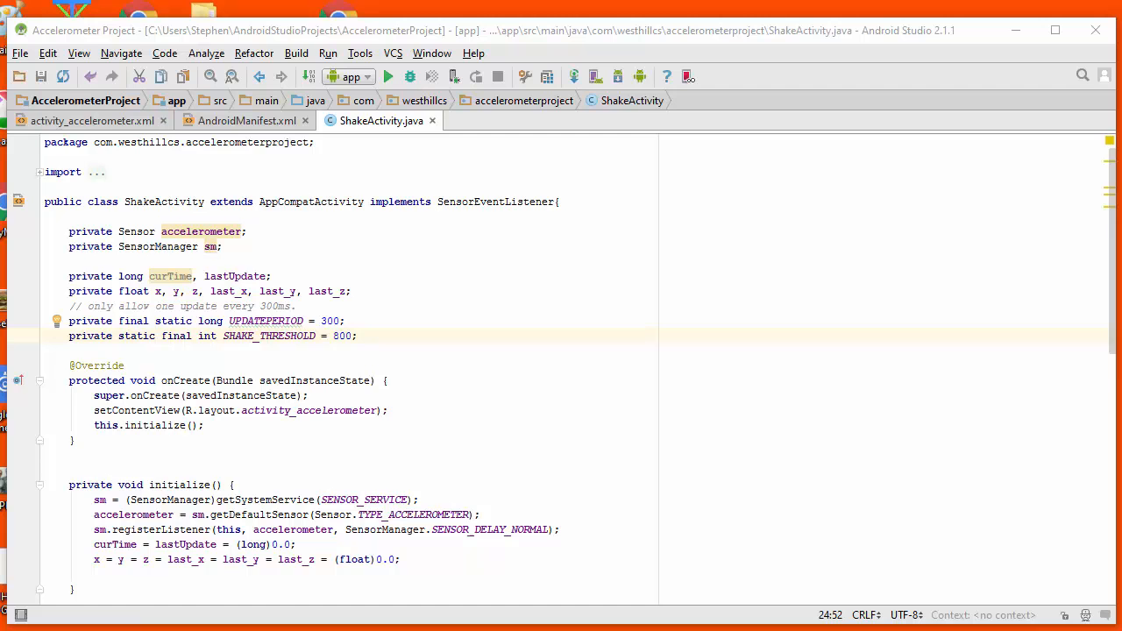
mouse_move(568, 291)
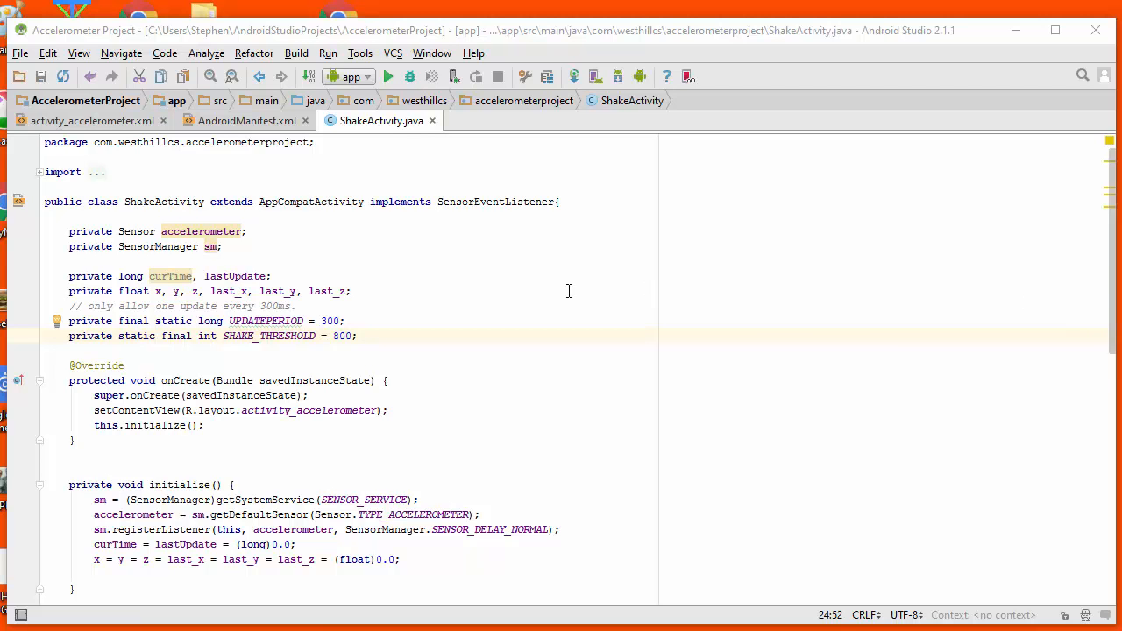
mouse_move(521, 285)
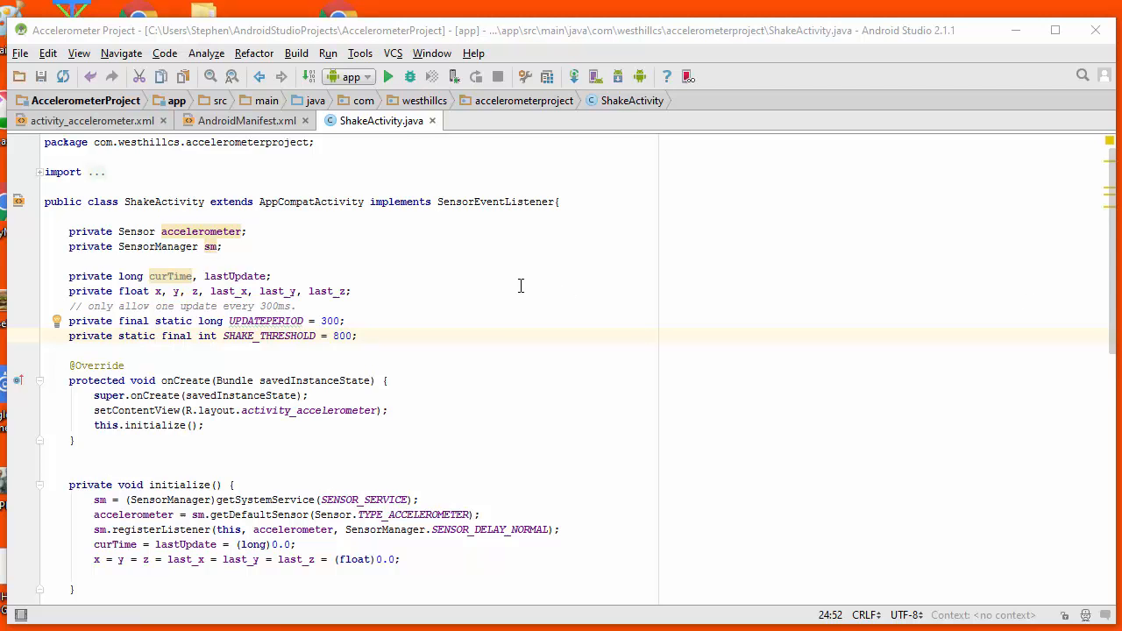
mouse_move(489, 288)
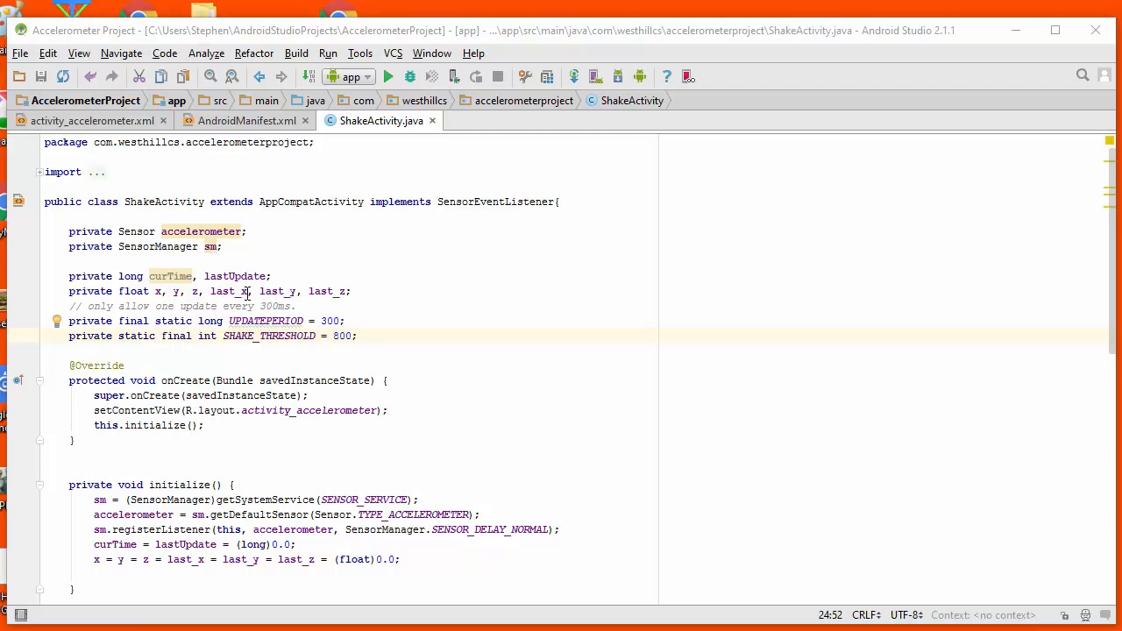
mouse_move(384, 291)
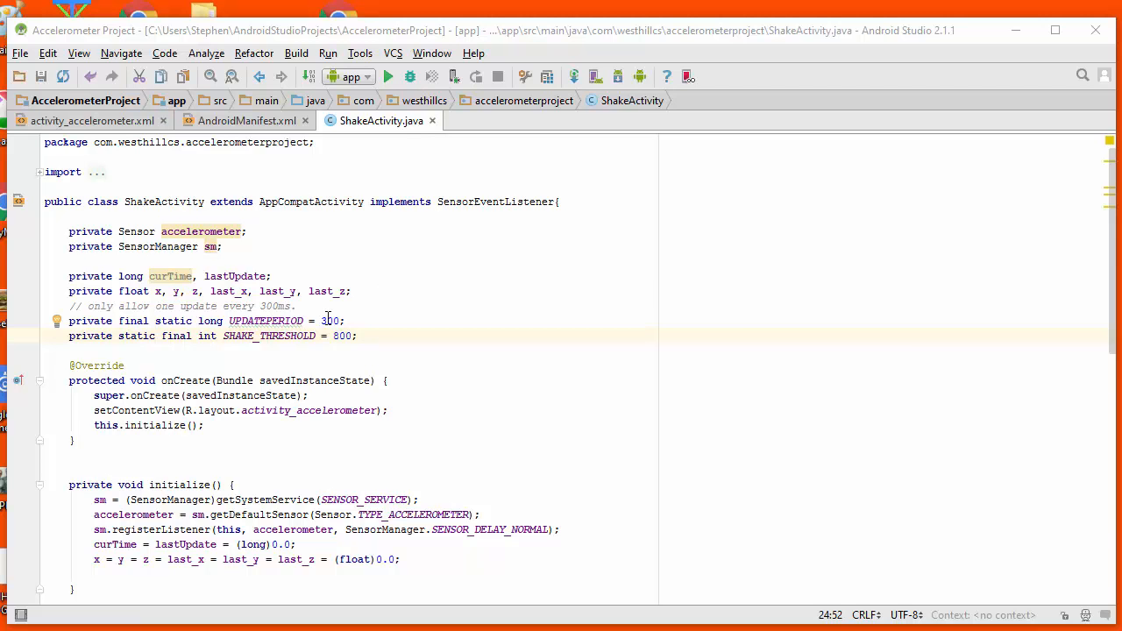
mouse_move(389, 291)
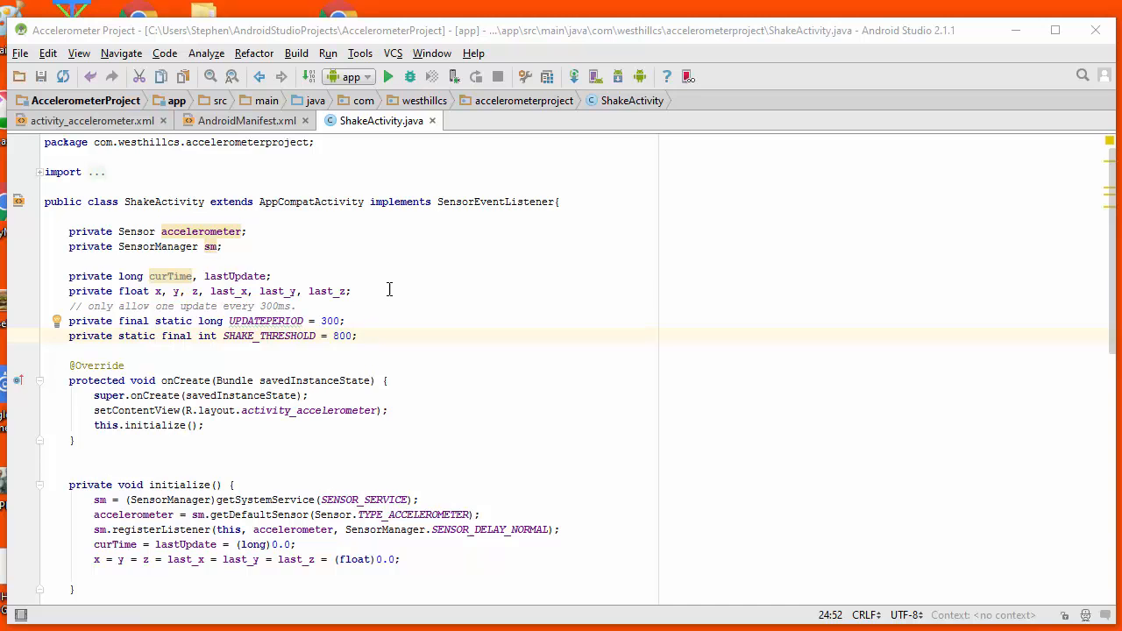
mouse_move(350, 279)
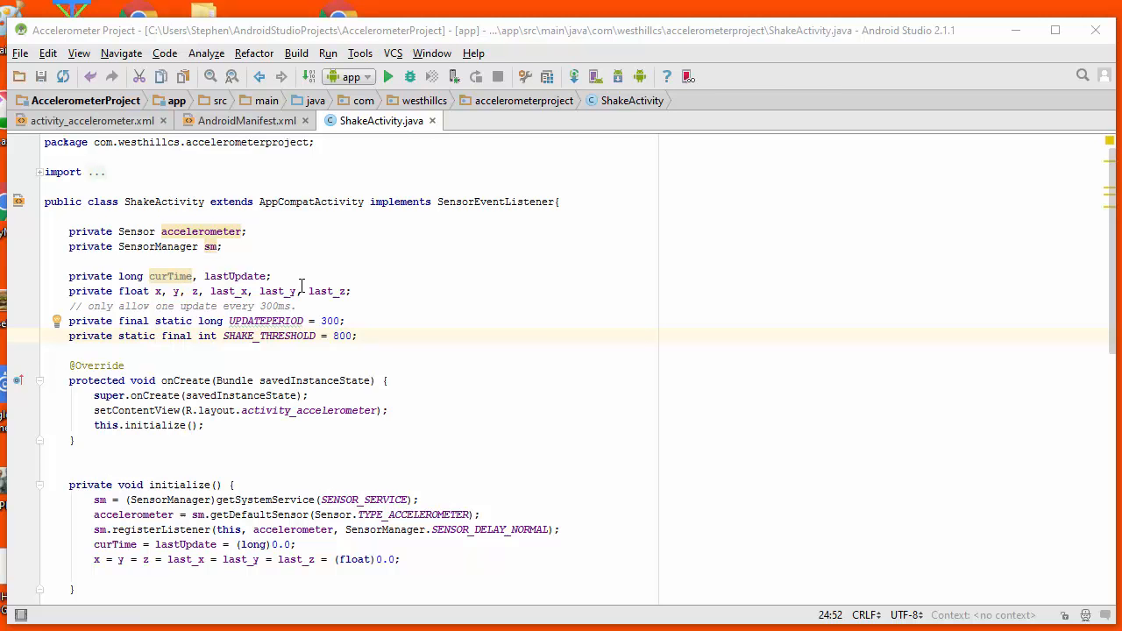
mouse_move(369, 284)
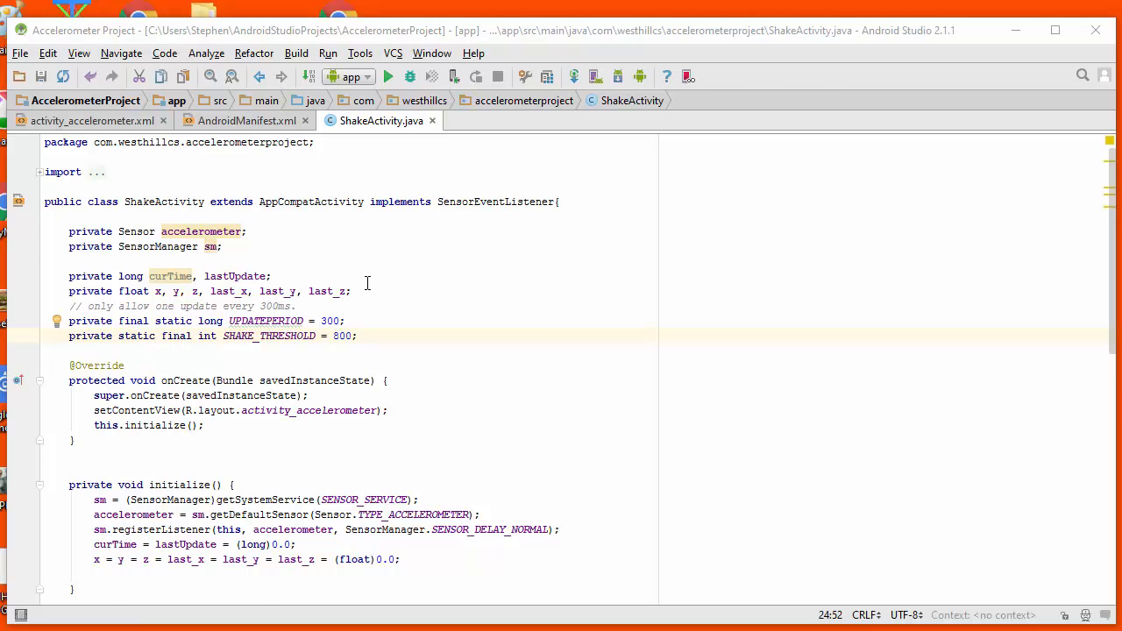
Review the shake-detection code in ShakeActivity.java, highlighting the line that computes the shake speed
scroll(down, 3)
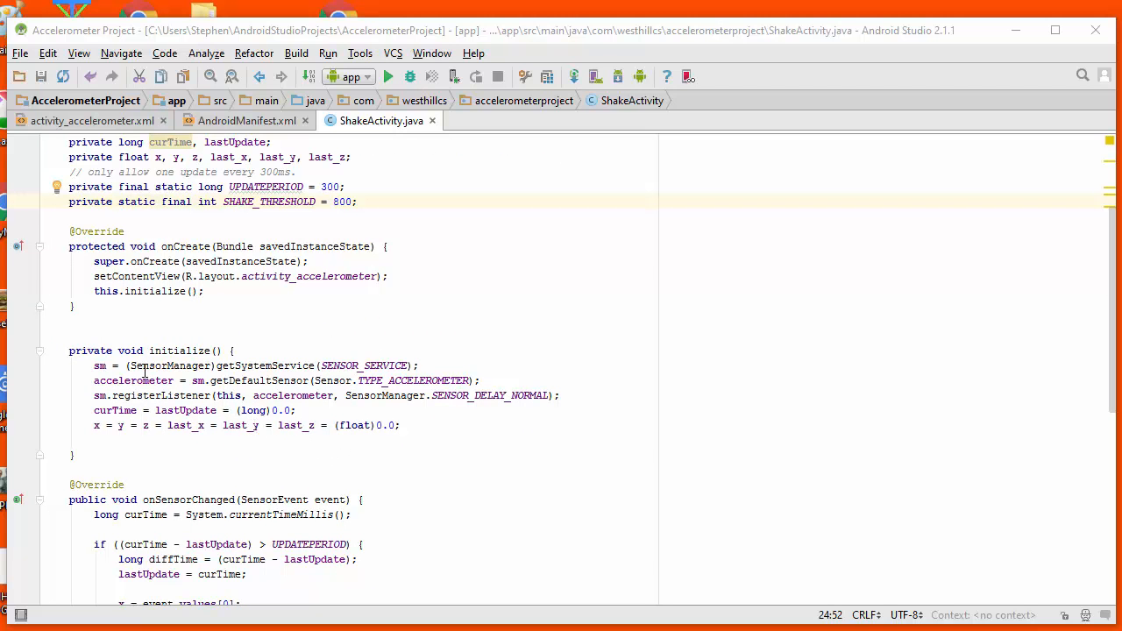
mouse_move(410, 393)
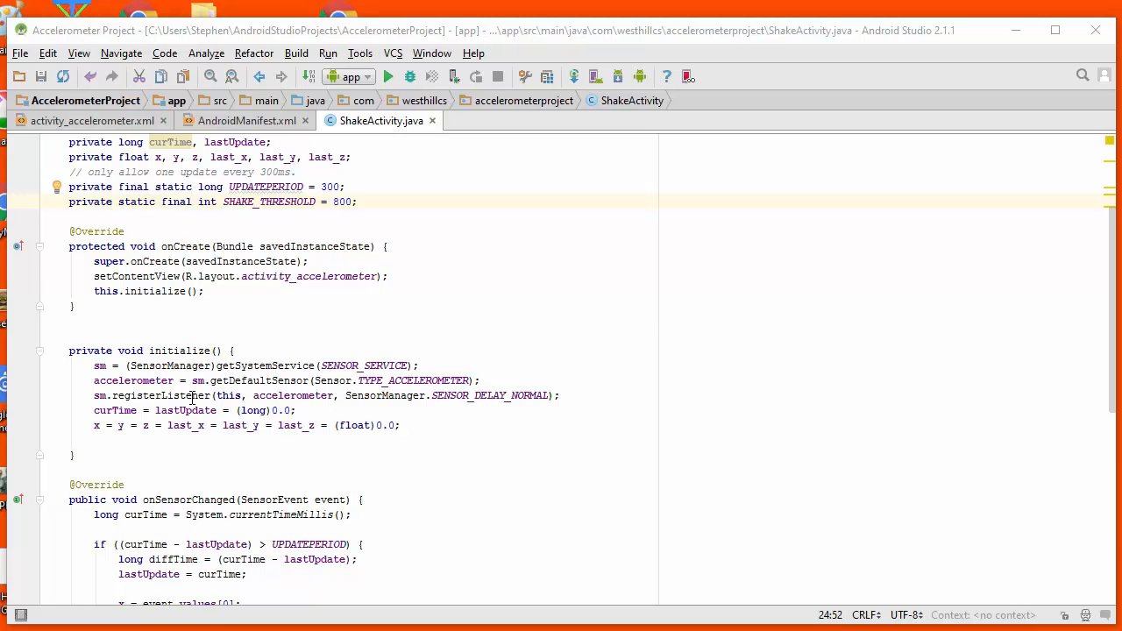
mouse_move(442, 396)
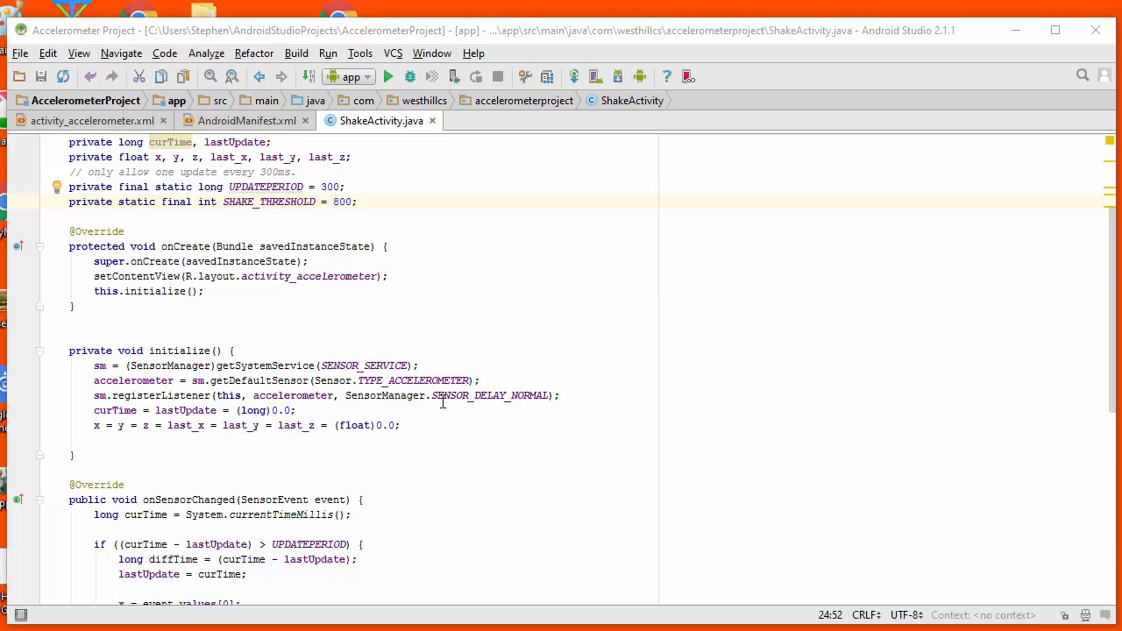
mouse_move(97, 413)
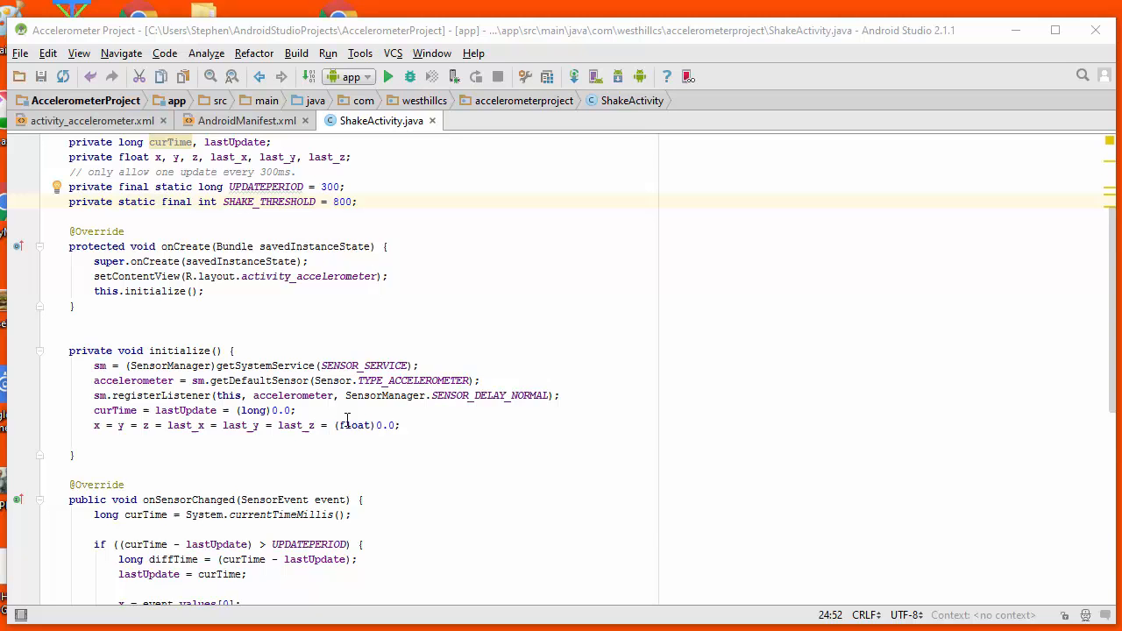
scroll(down, 3)
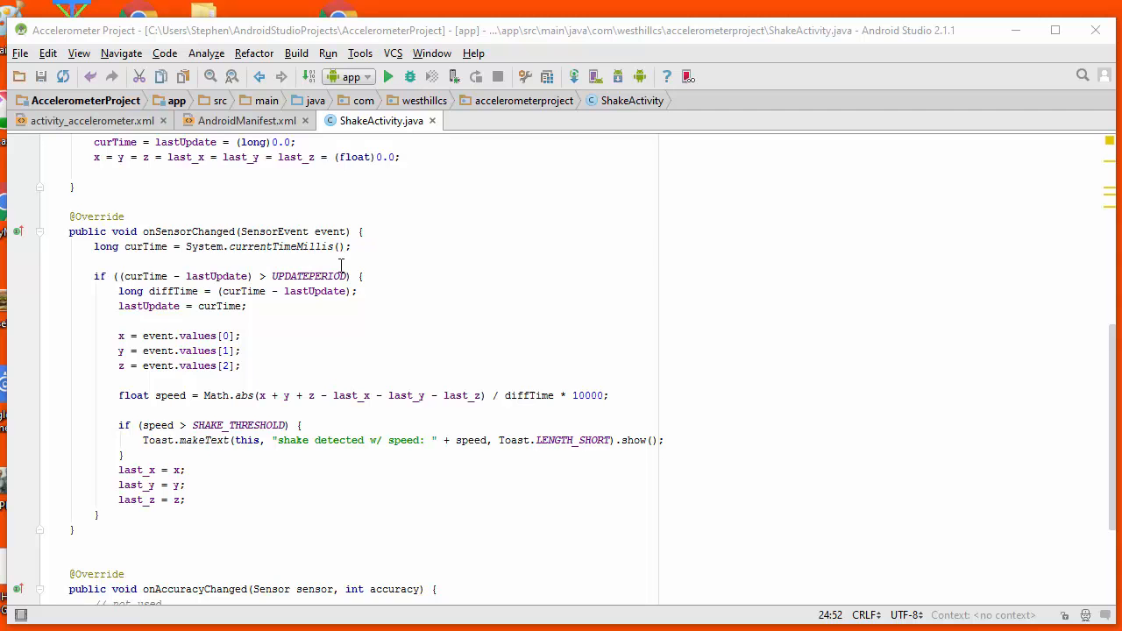
mouse_move(386, 459)
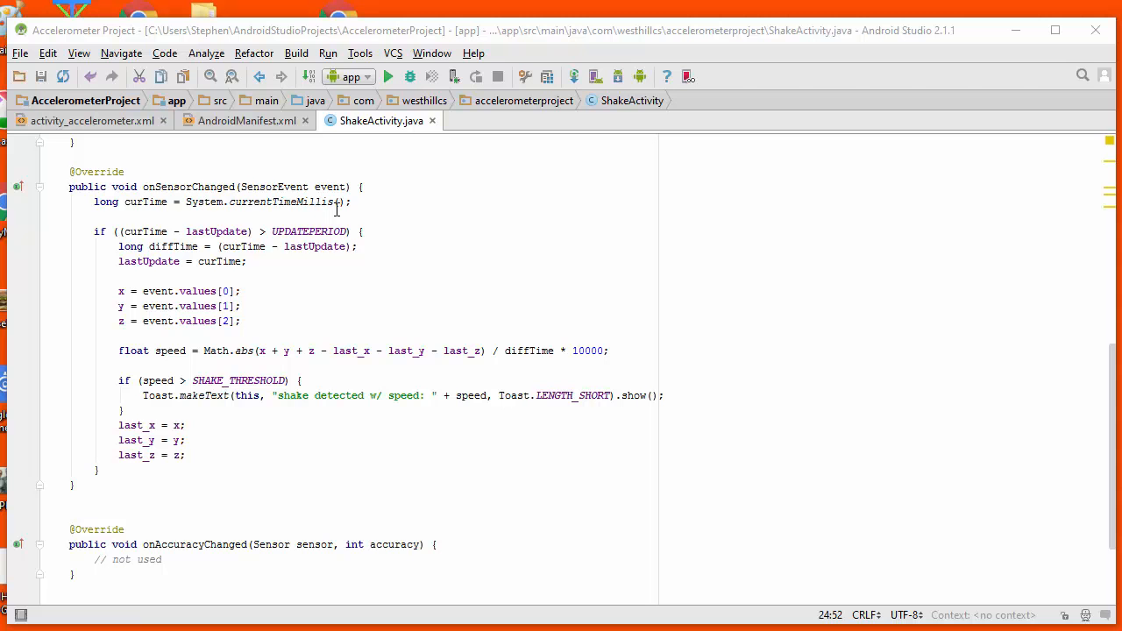
mouse_move(365, 358)
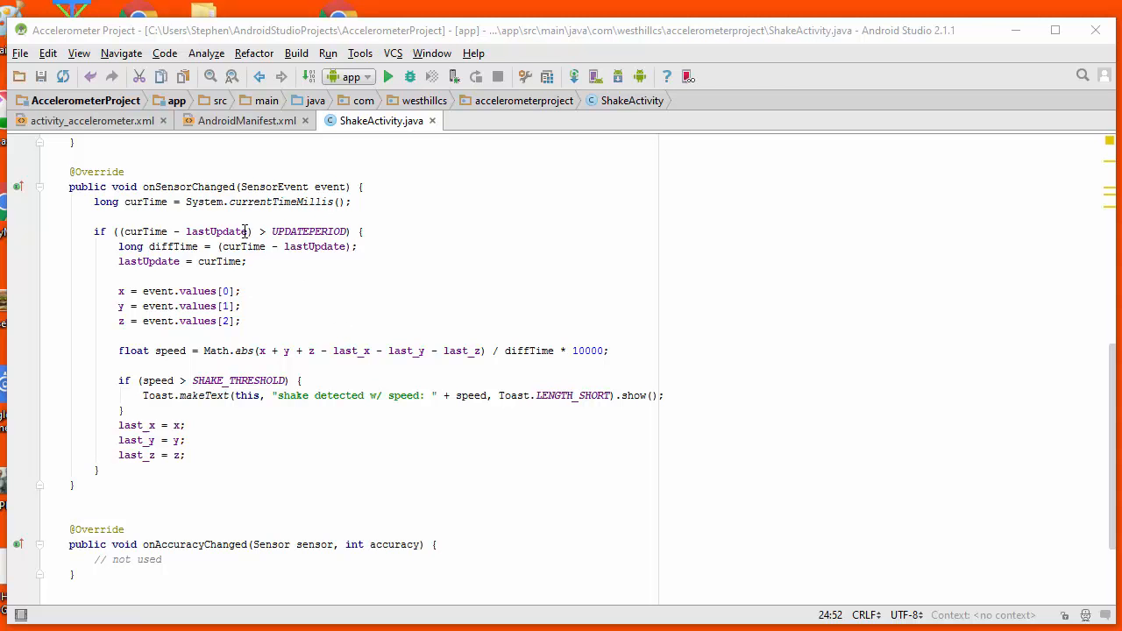
scroll(up, 3)
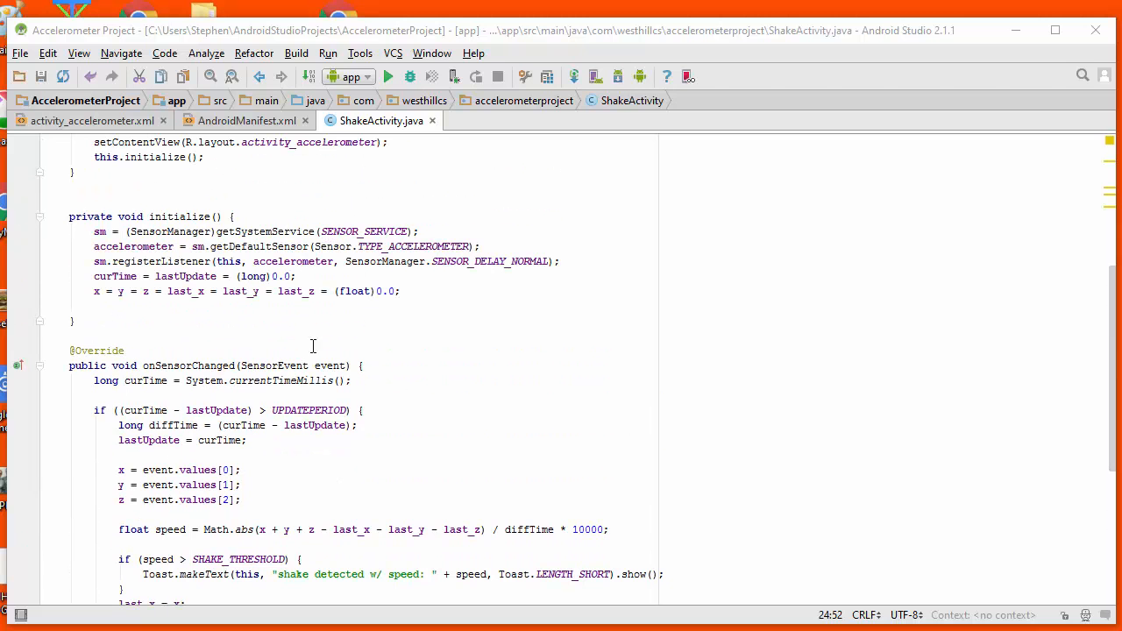
mouse_move(235, 407)
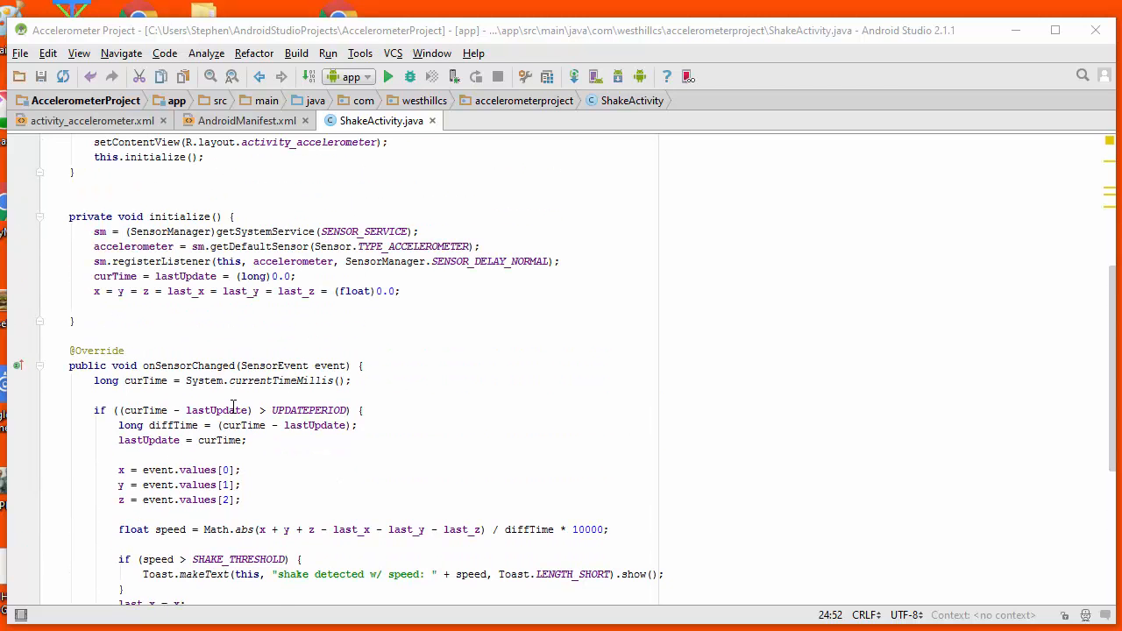
scroll(up, 3)
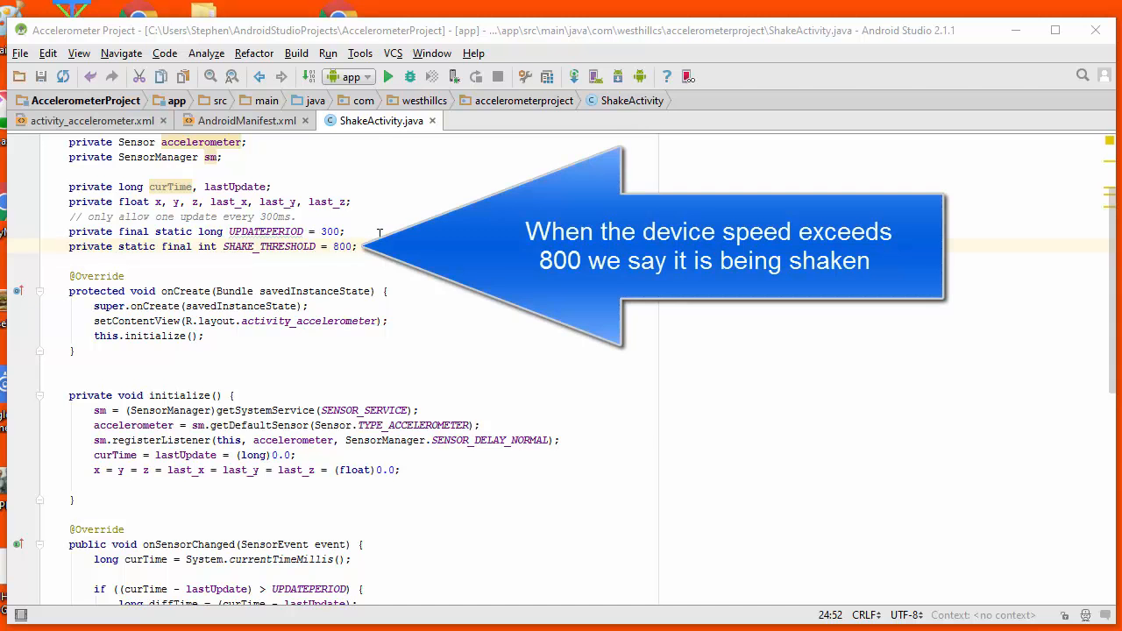
scroll(down, 3)
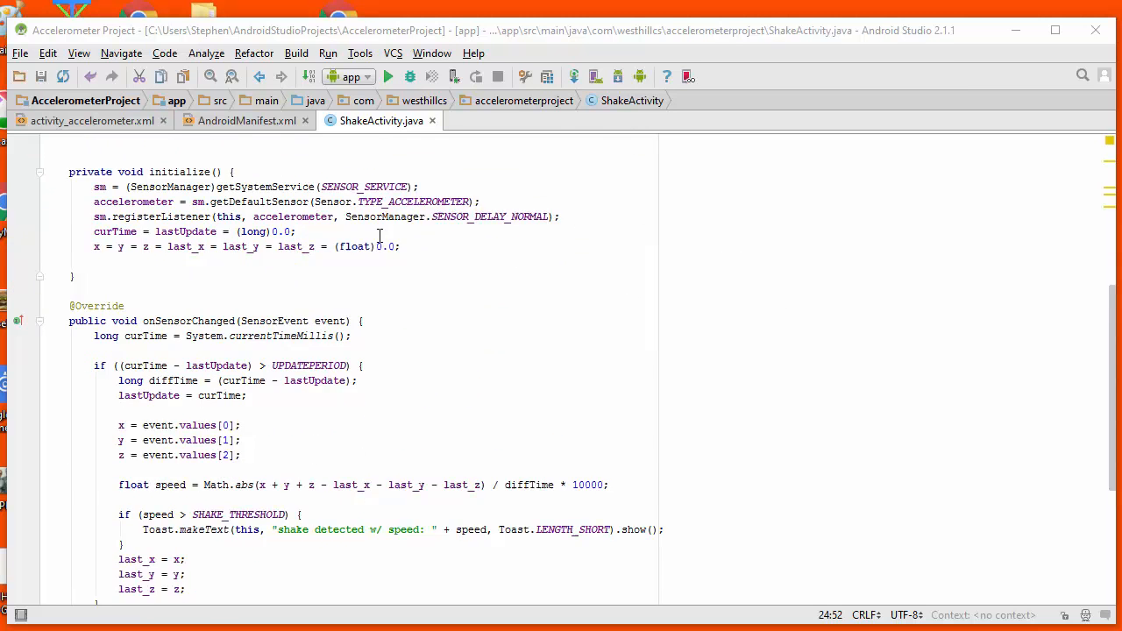
scroll(down, 3)
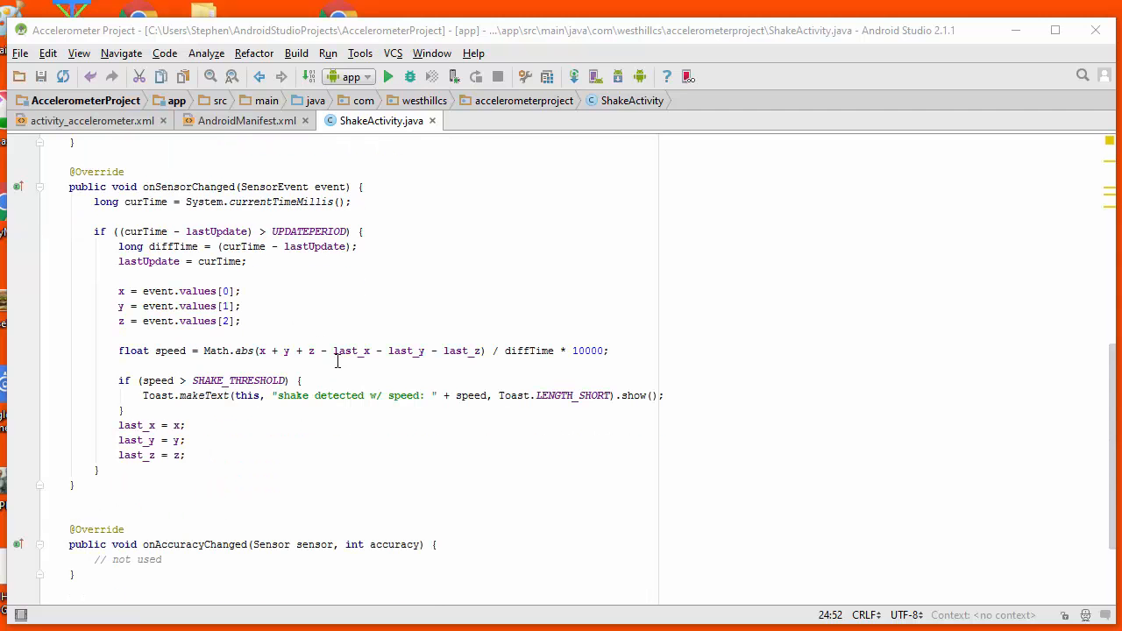
mouse_move(368, 384)
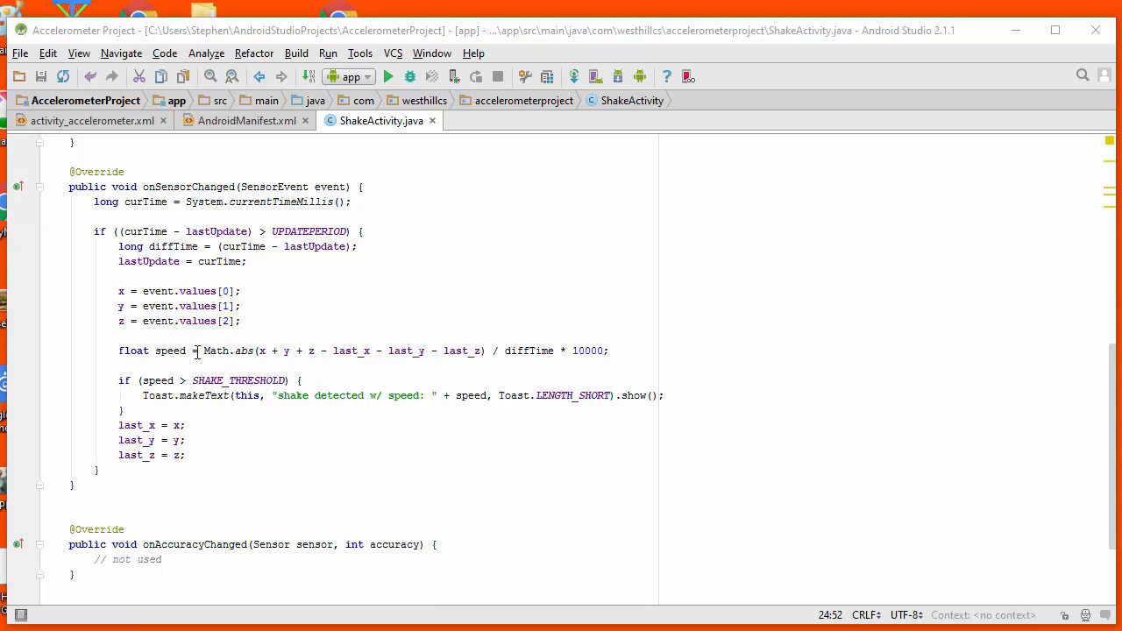
mouse_move(457, 371)
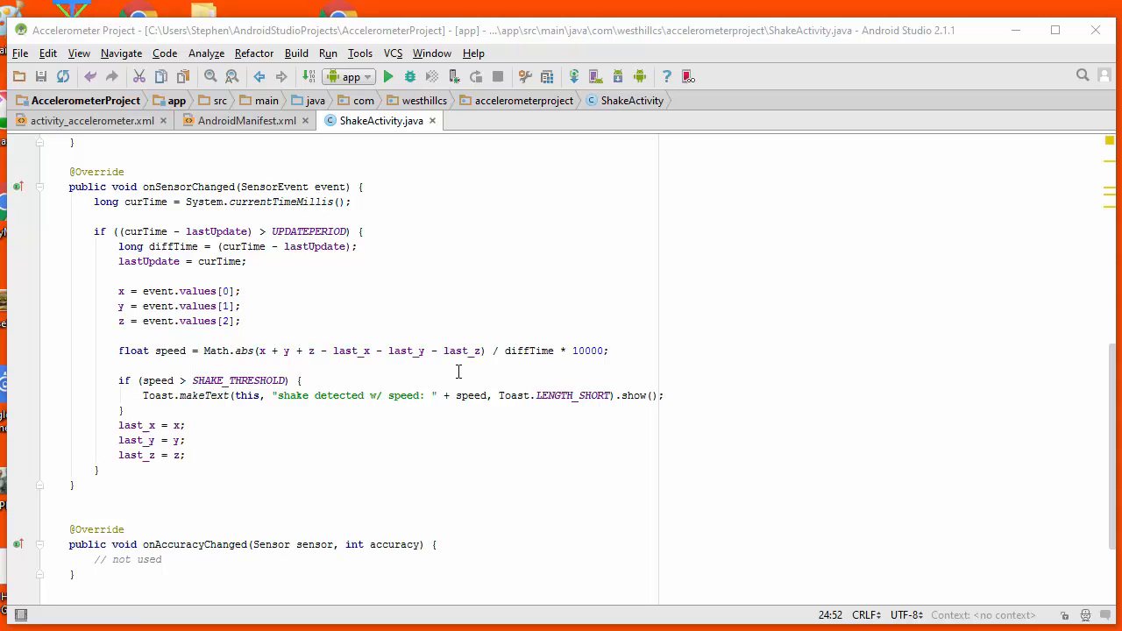
mouse_move(477, 319)
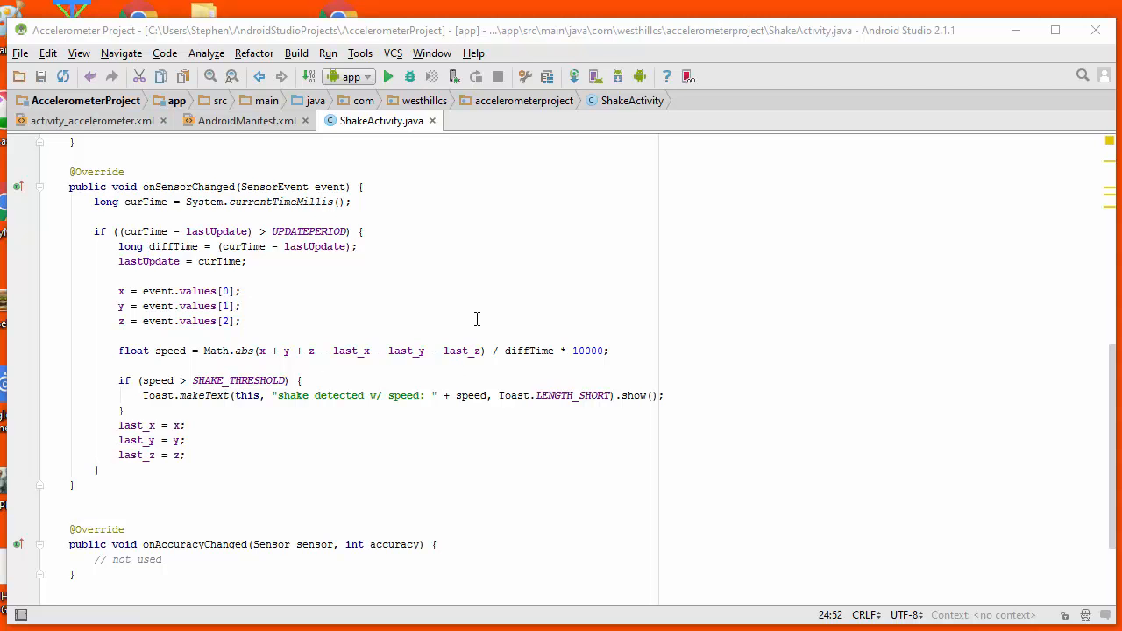
mouse_move(181, 360)
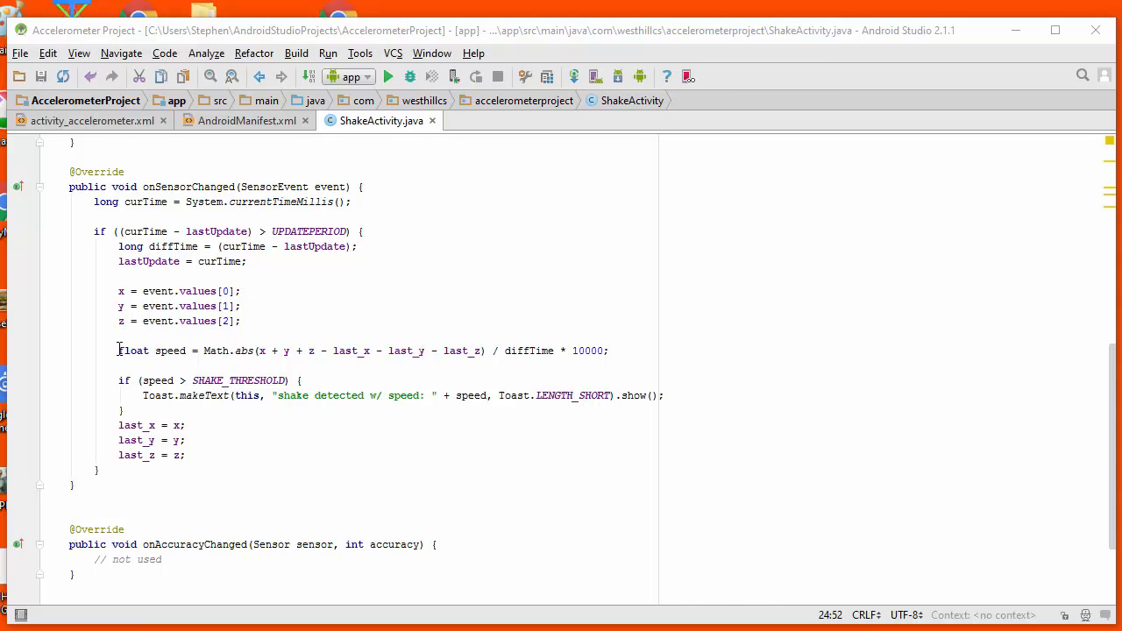
triple_click(351, 351)
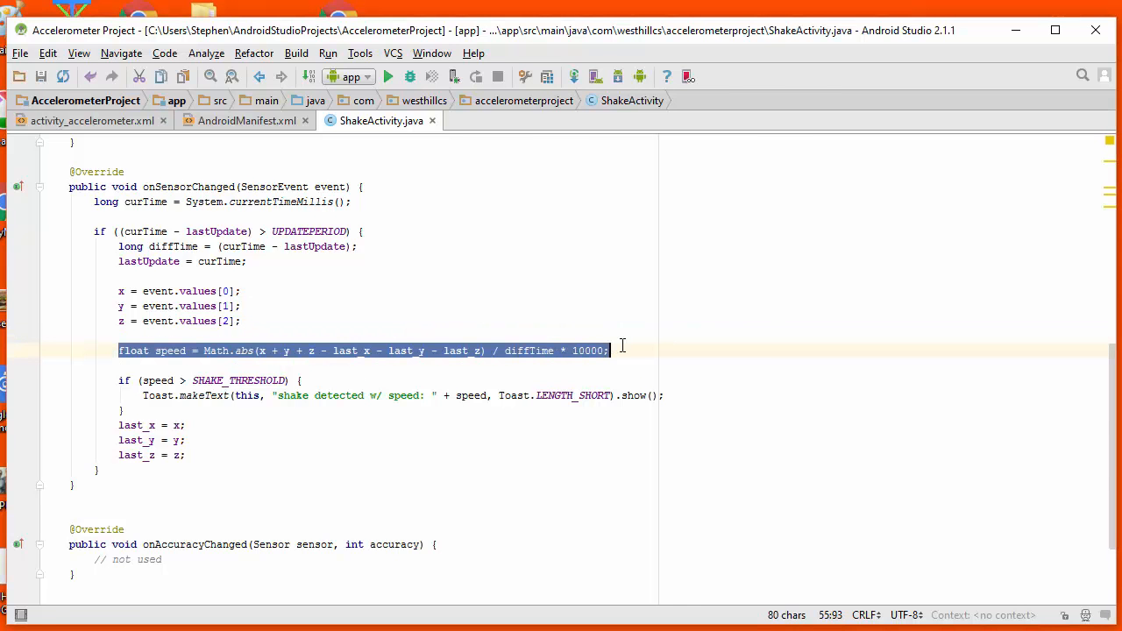
click(617, 350)
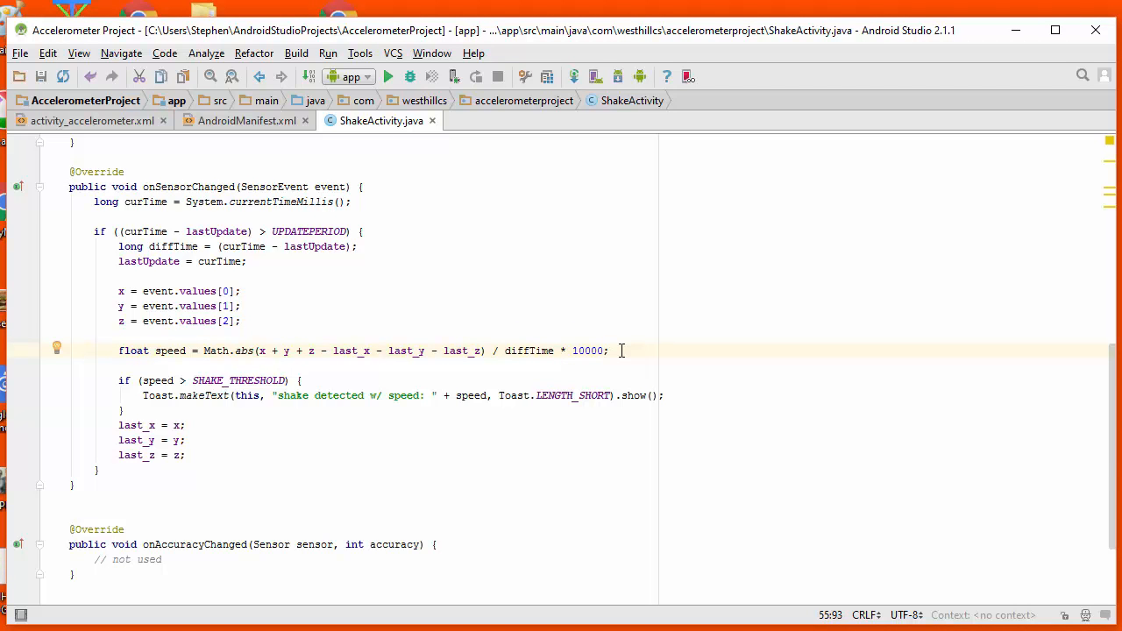
mouse_move(189, 363)
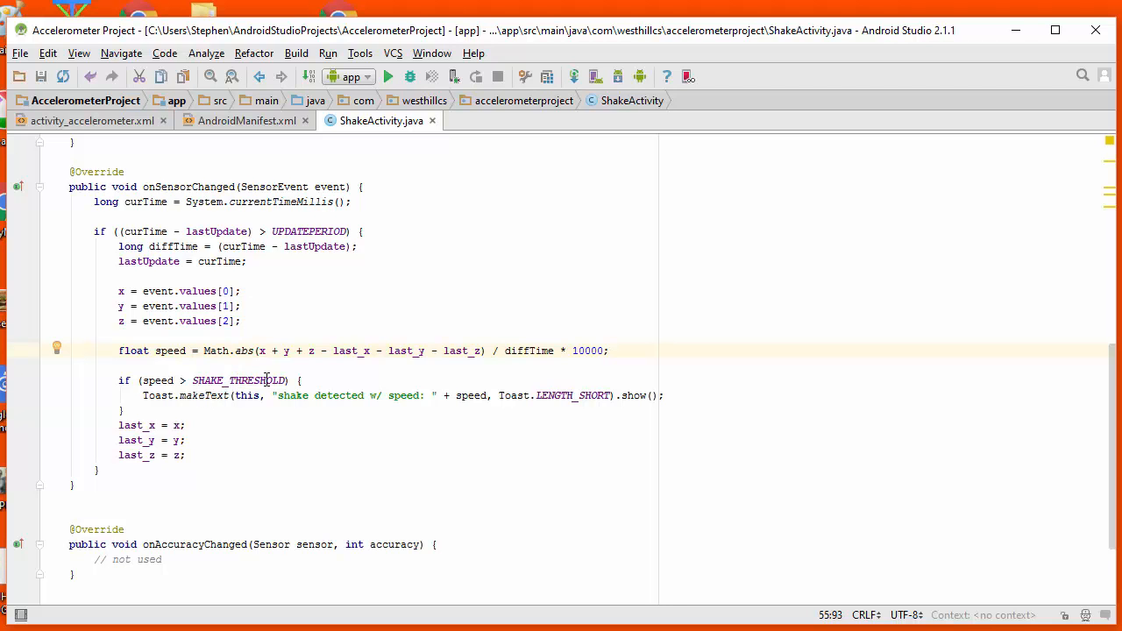
mouse_move(254, 412)
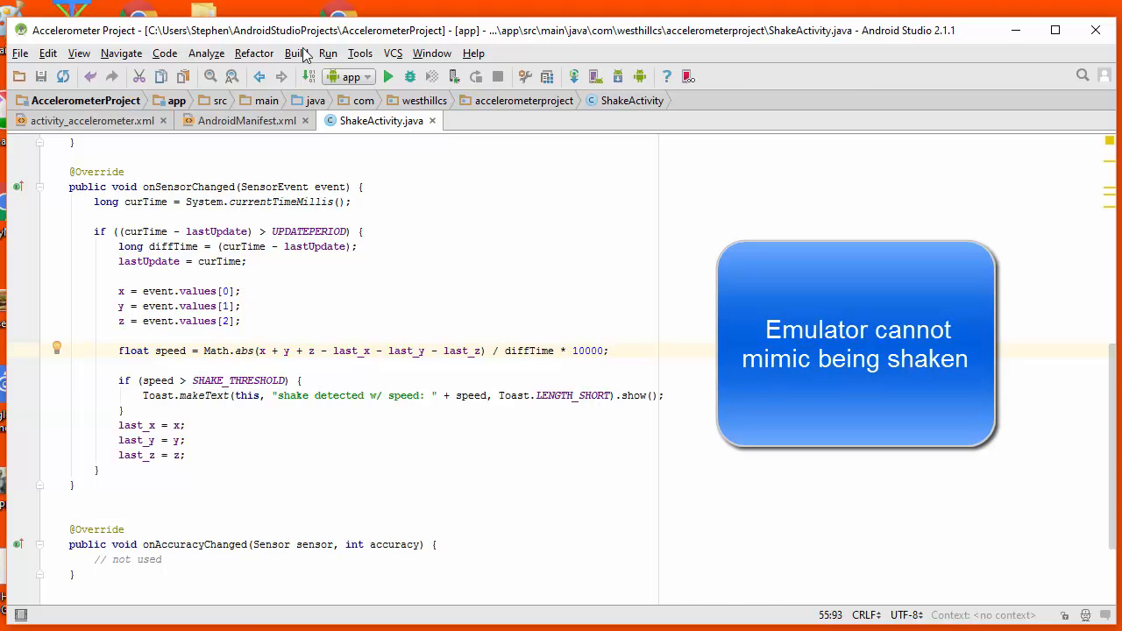
Build a debug APK via Build > Build APK and show app-debug in Explorer from the success notification
click(294, 53)
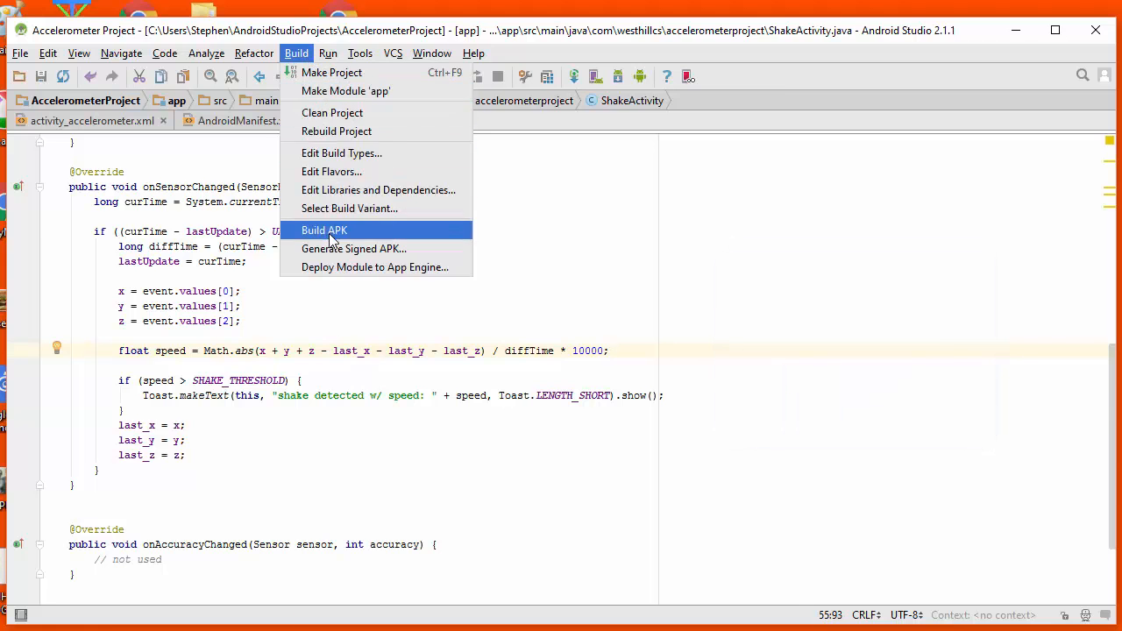
click(322, 229)
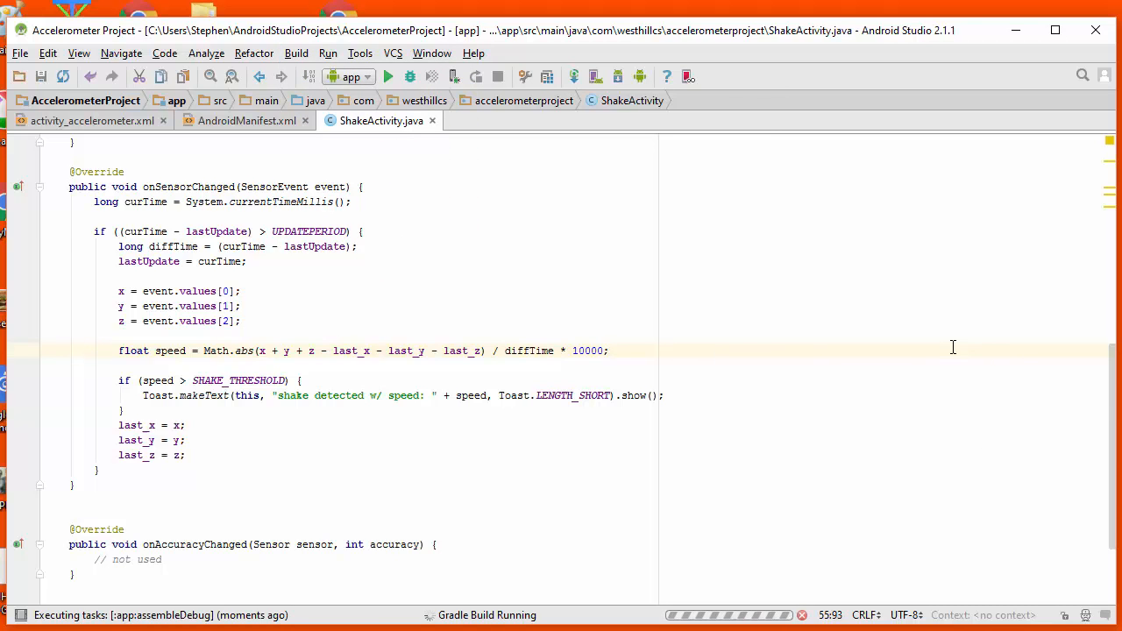
mouse_move(873, 302)
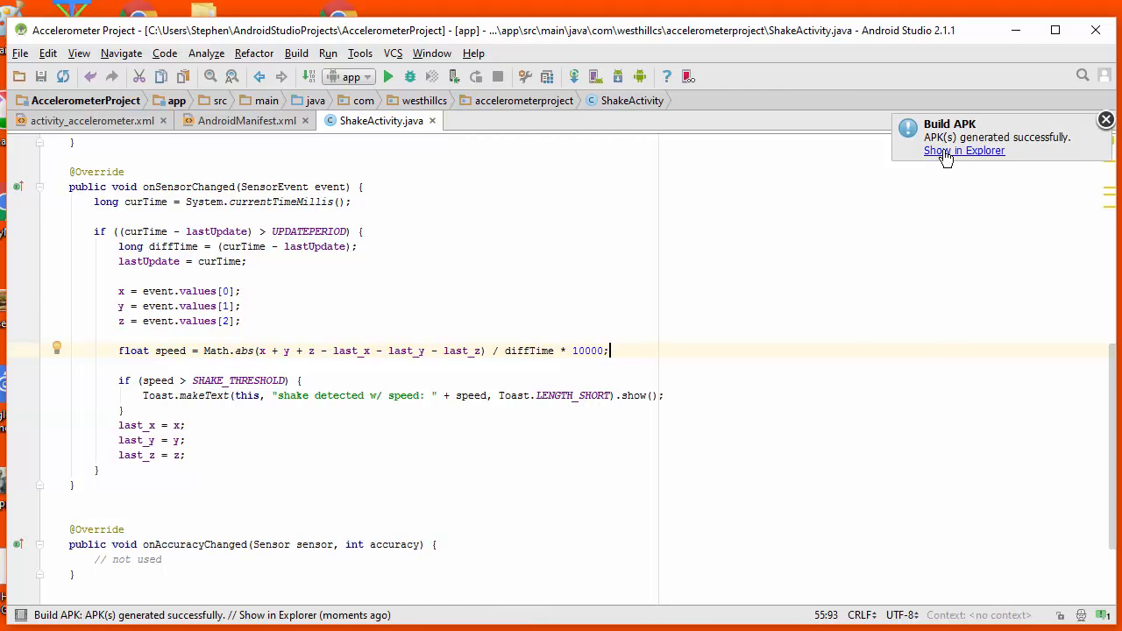
click(964, 151)
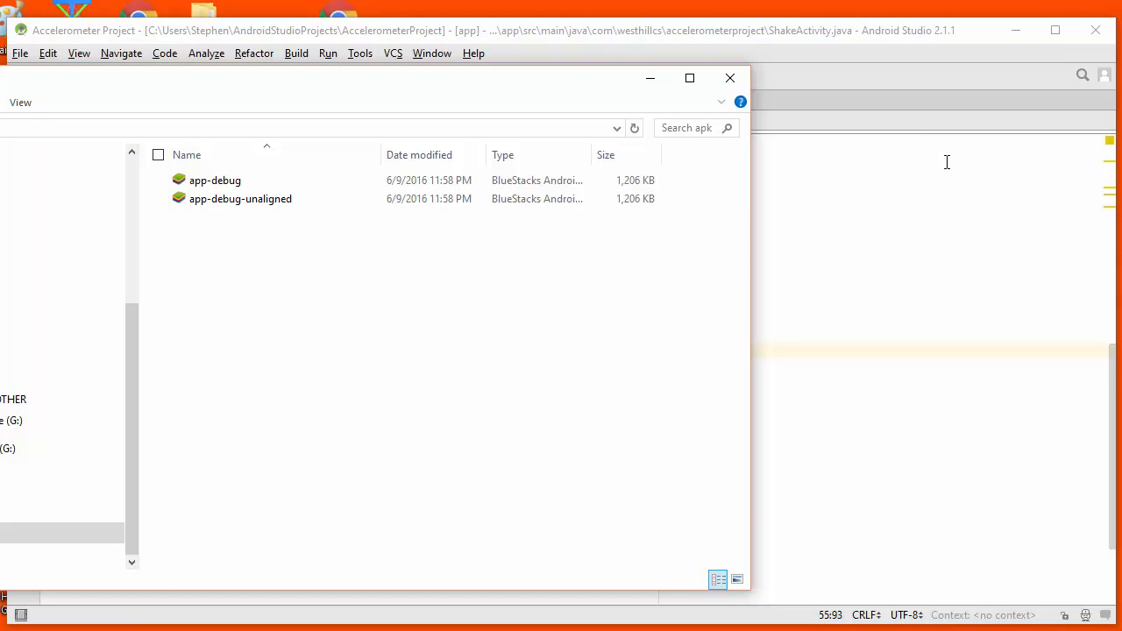